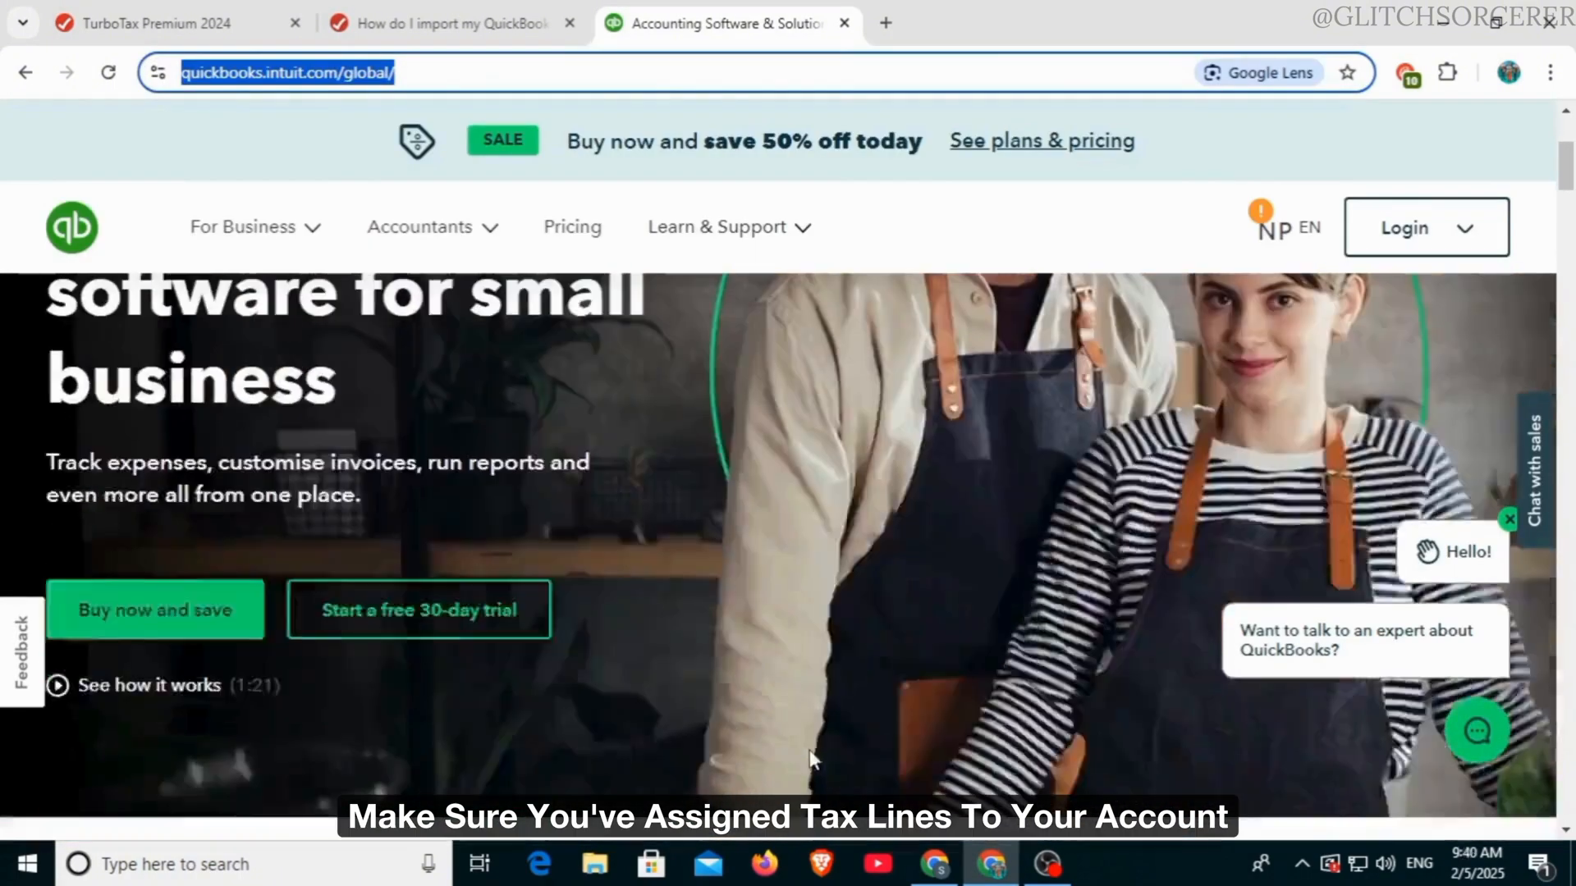
# - Review the TurboTax return's Tax Home sections, then move to the QuickBooks import help article
pyautogui.scroll(-3)
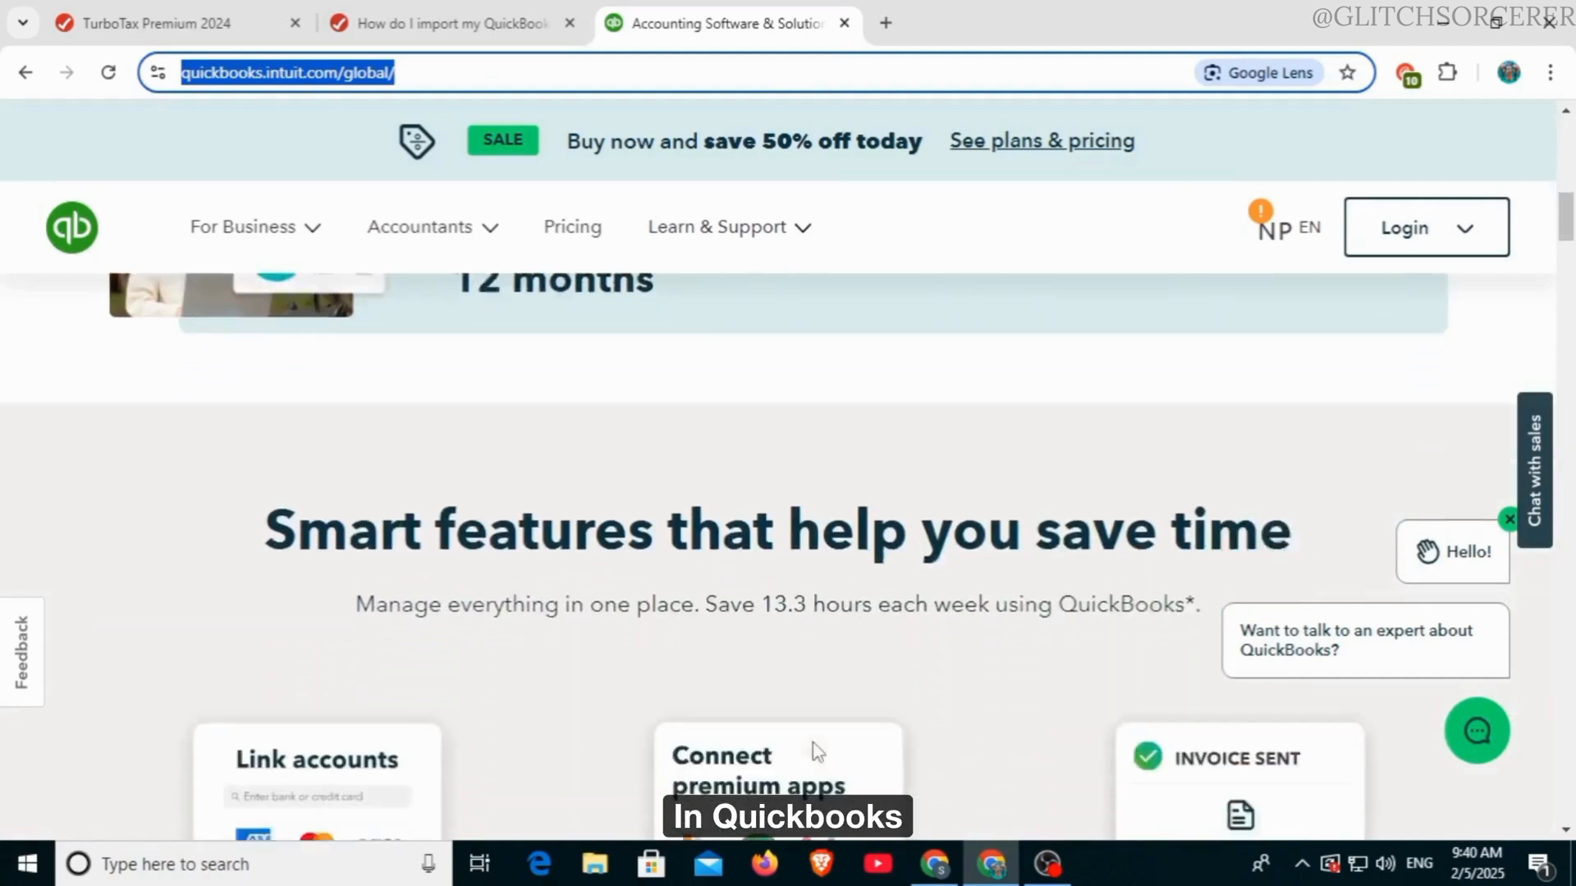
pyautogui.scroll(-3)
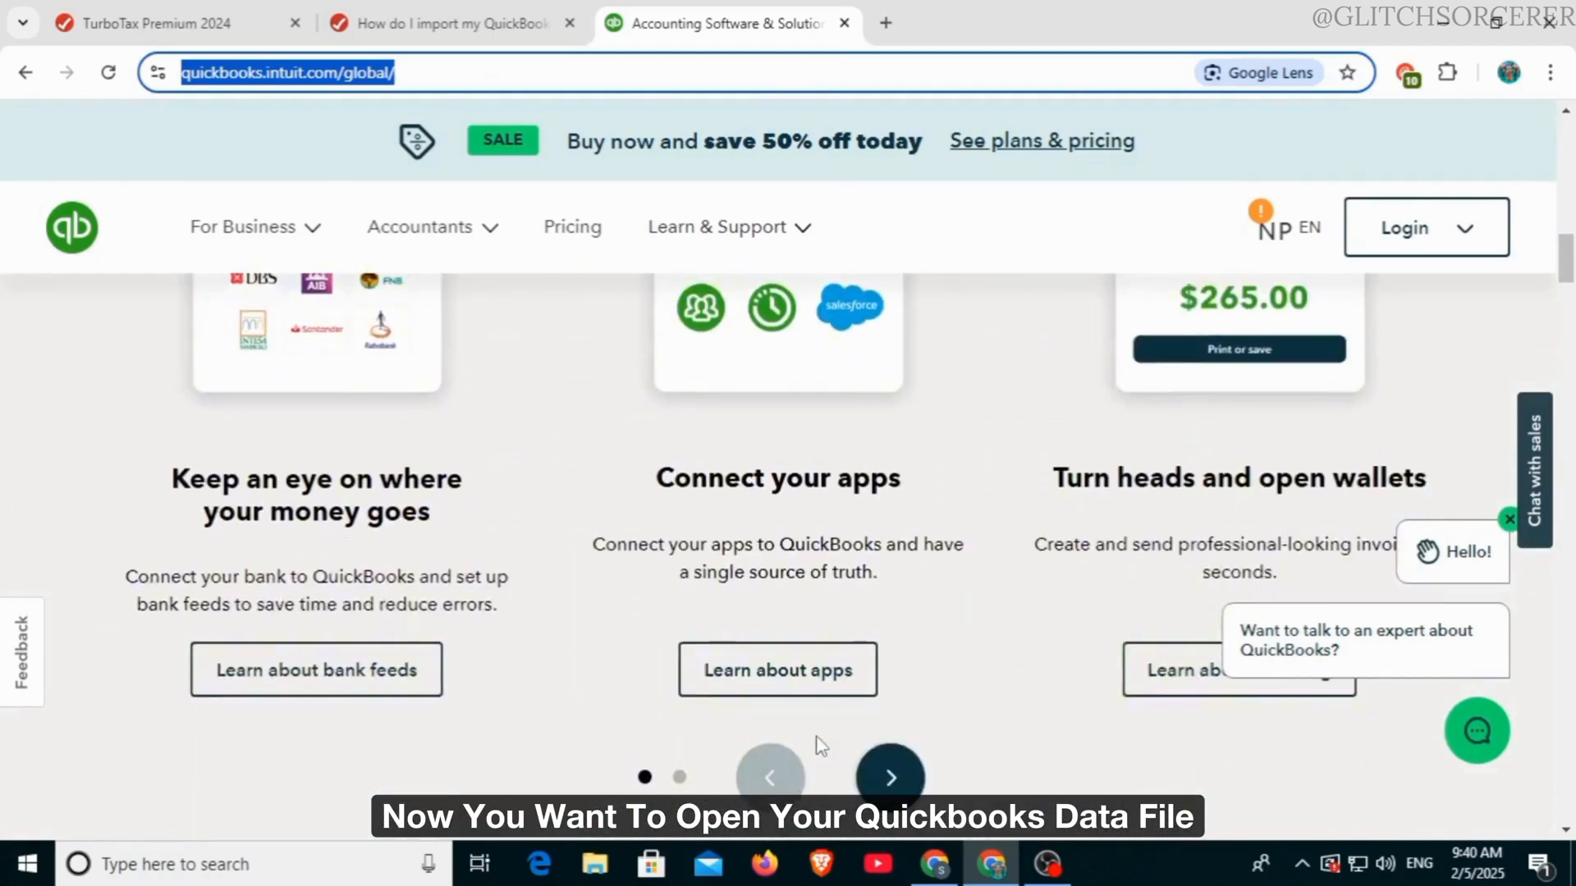
pyautogui.scroll(-3)
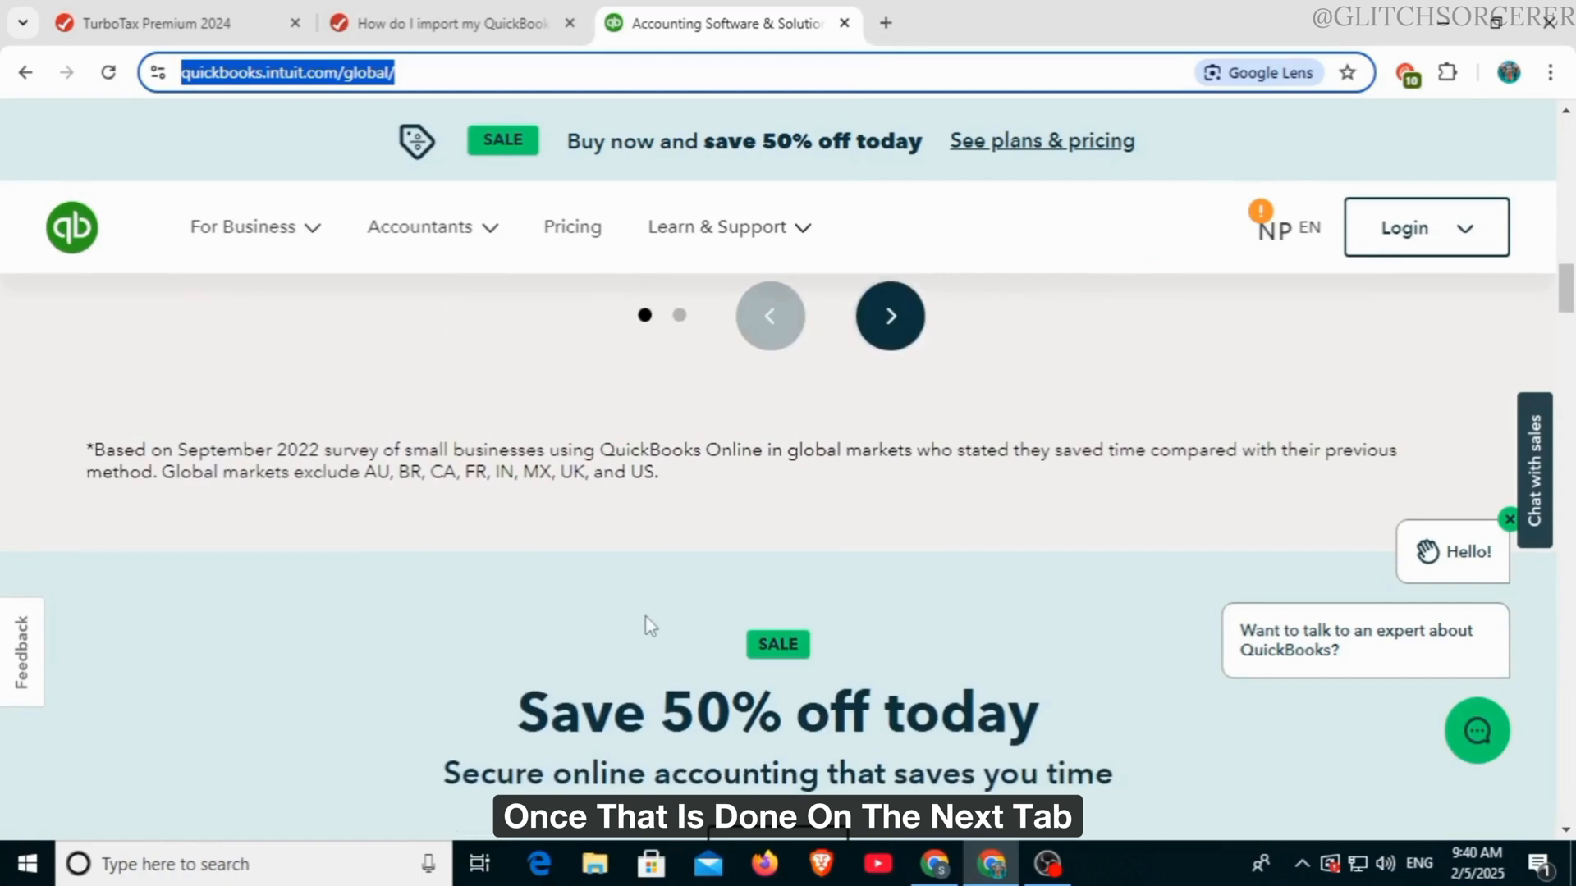
pyautogui.click(161, 23)
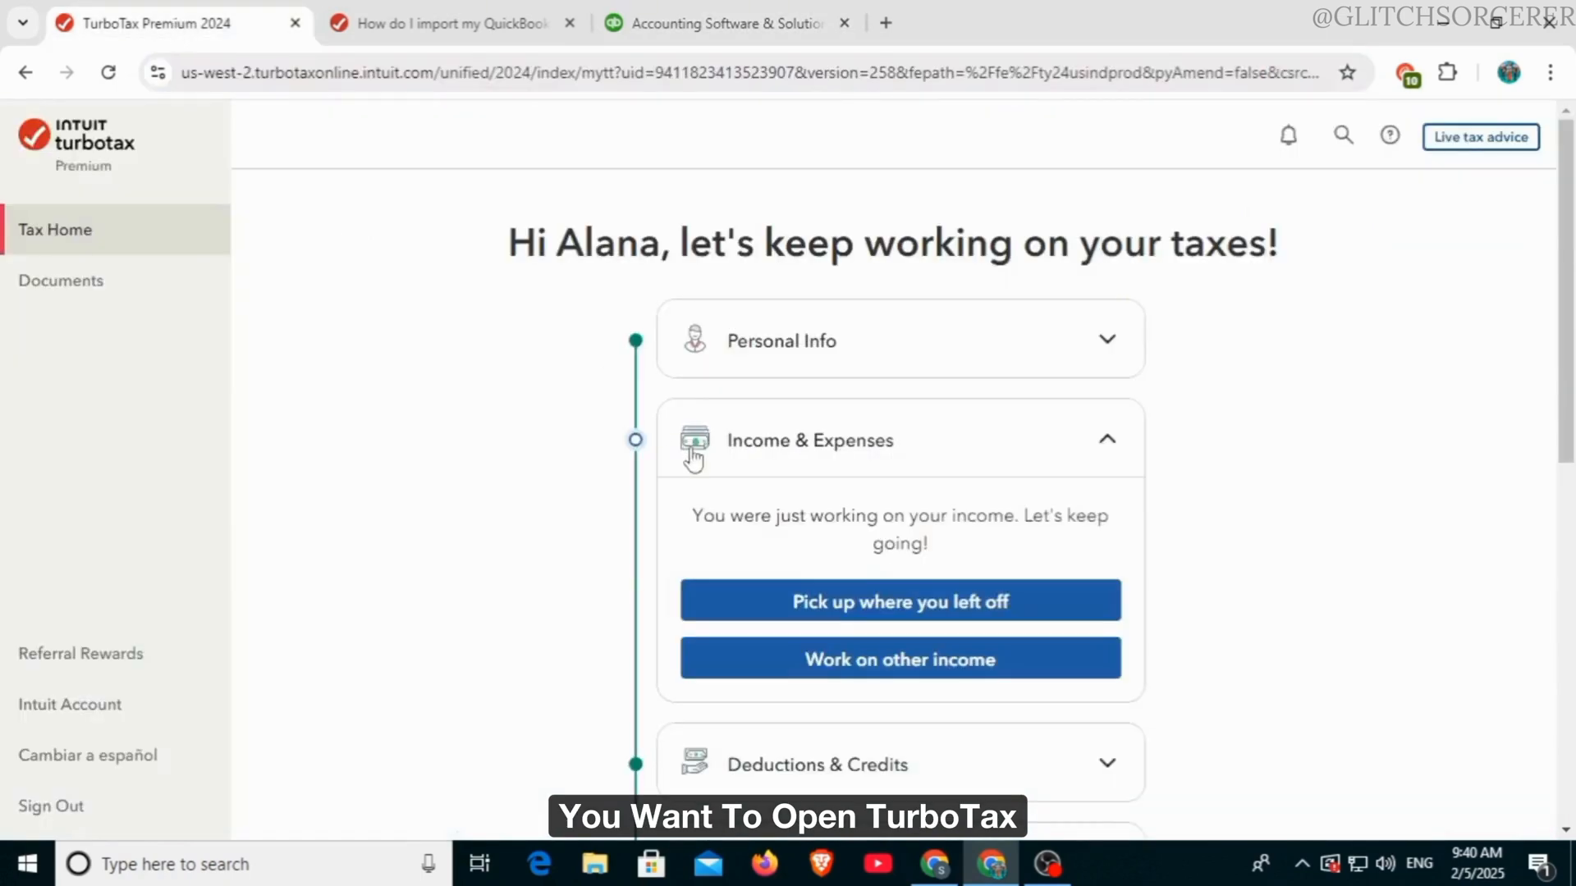
pyautogui.scroll(-3)
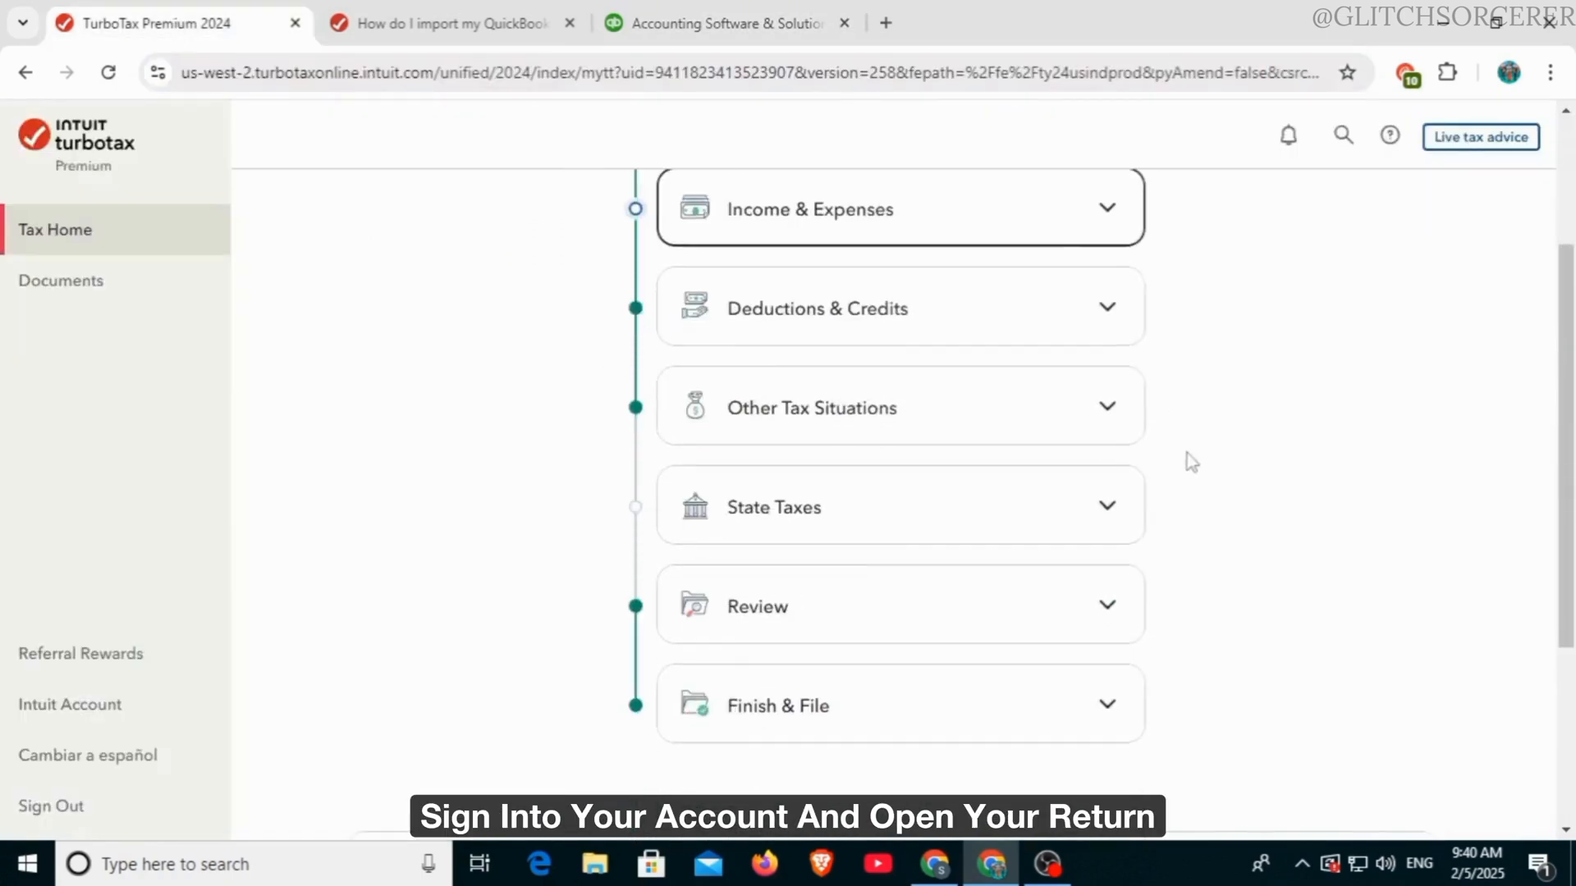
pyautogui.scroll(3)
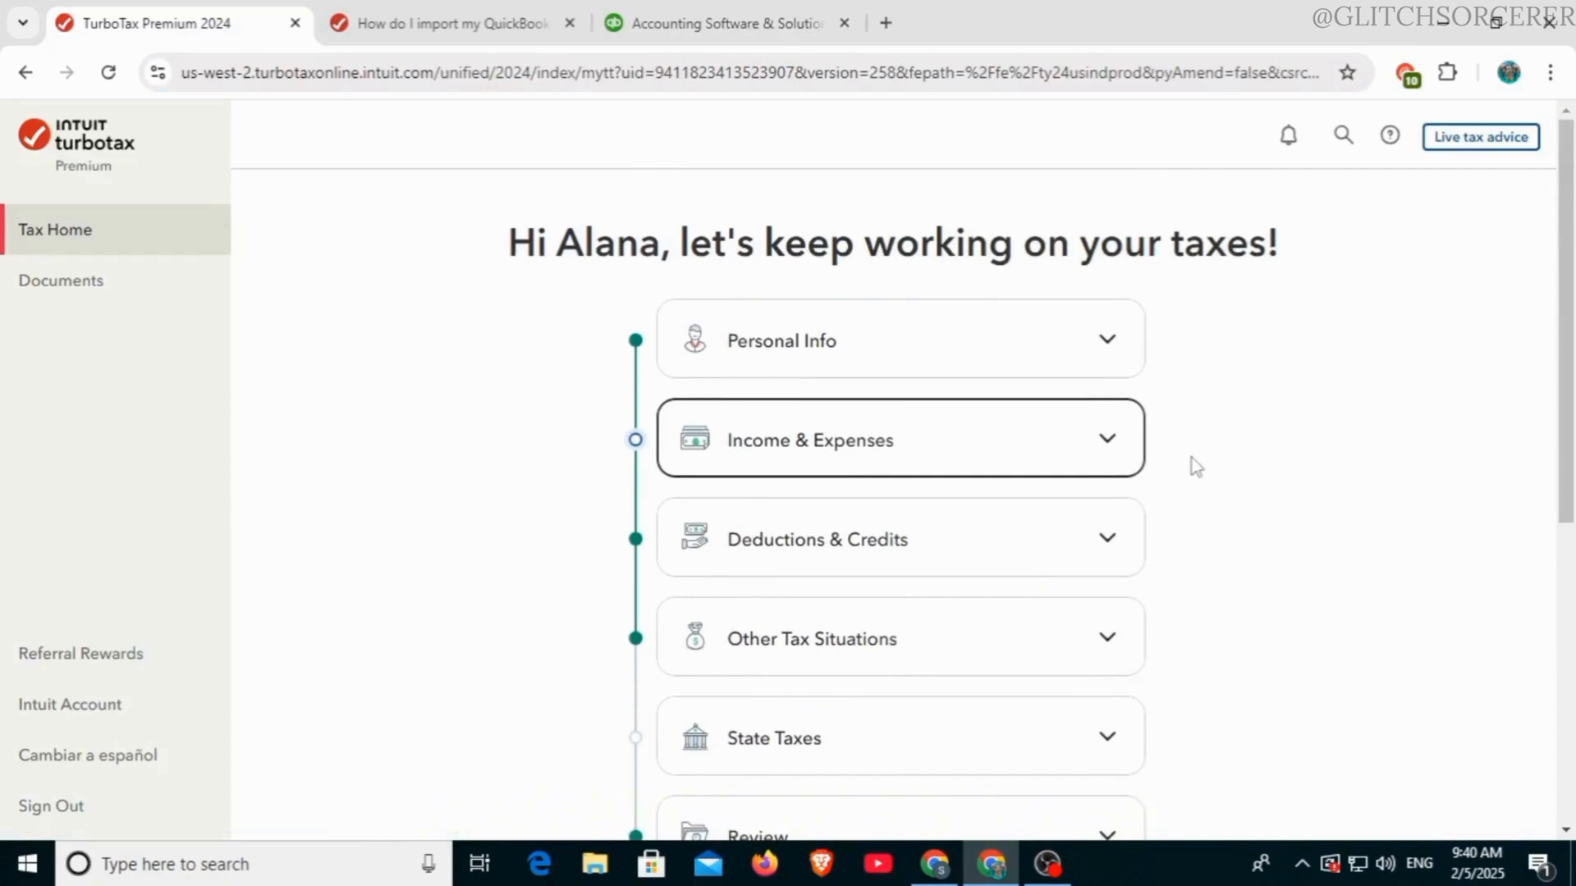
pyautogui.scroll(-3)
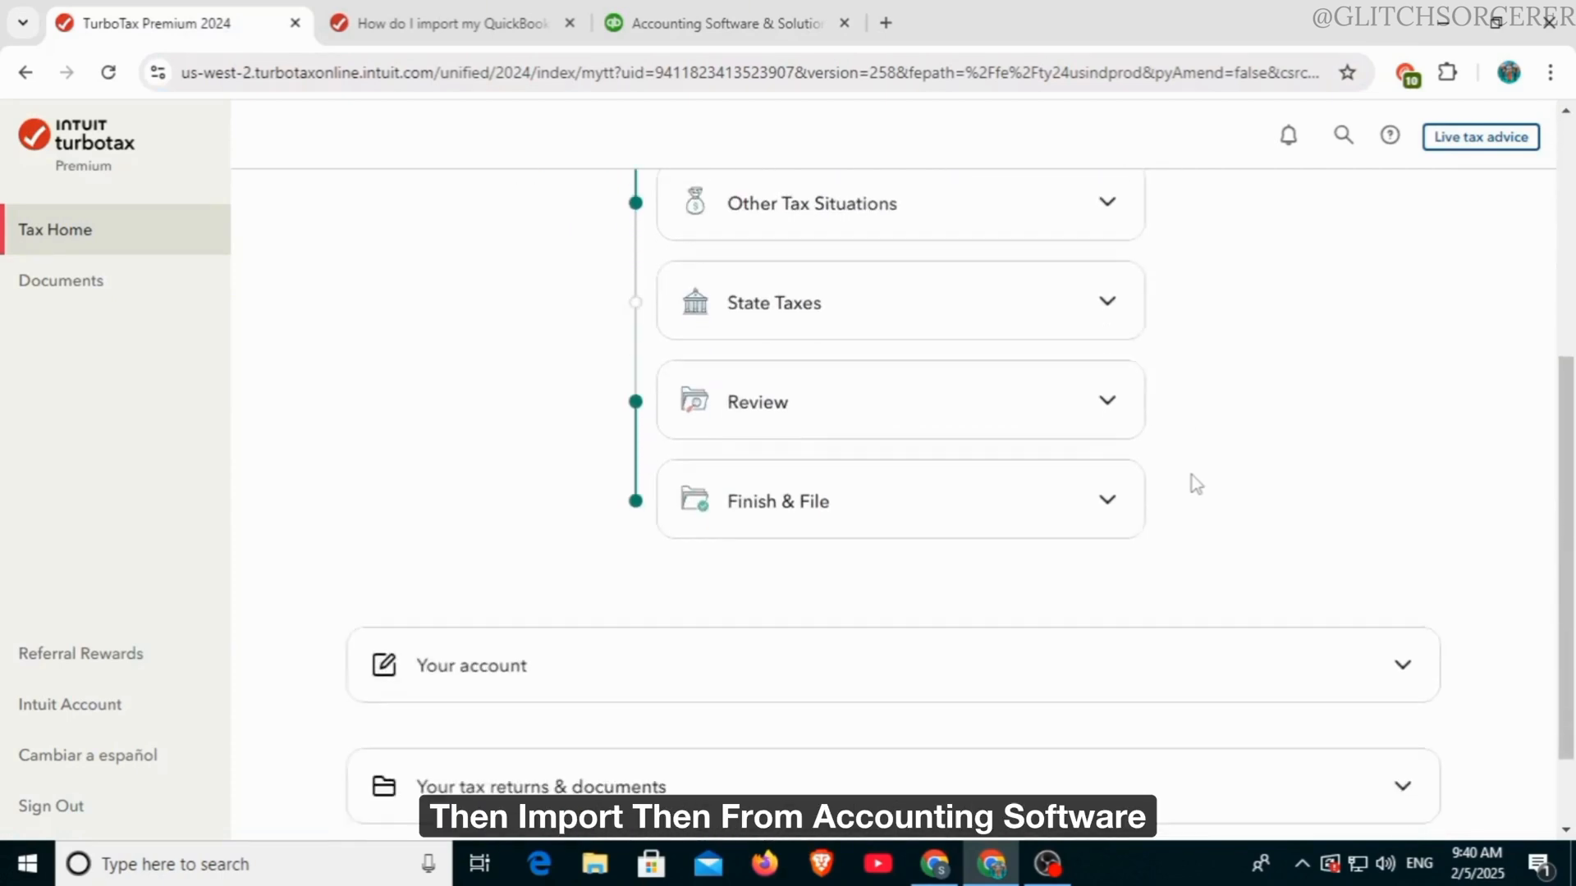
pyautogui.scroll(-3)
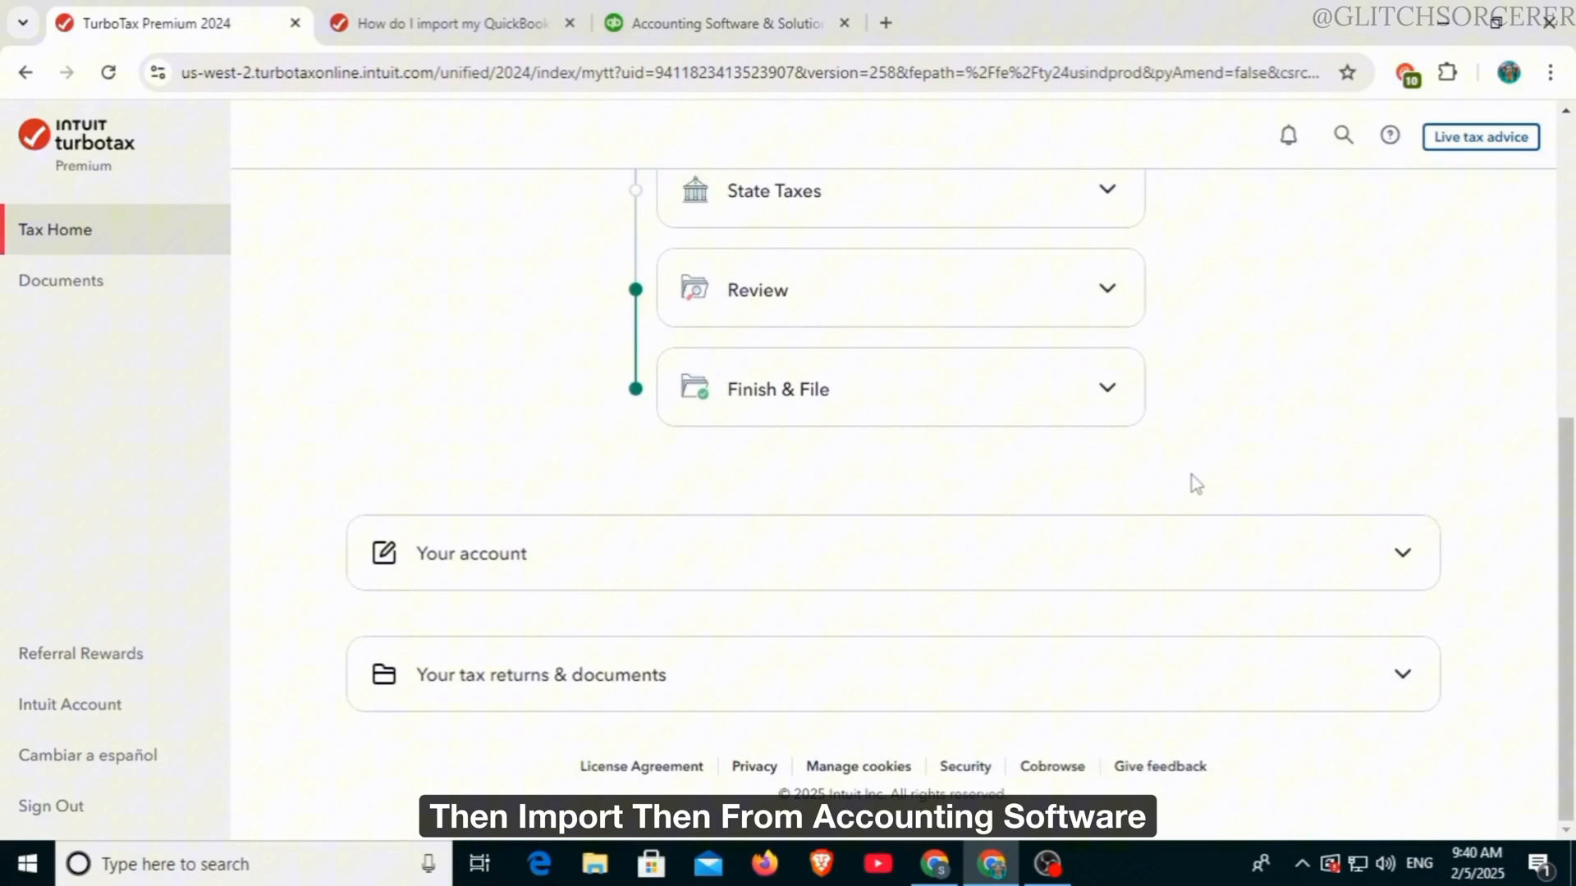
pyautogui.click(446, 23)
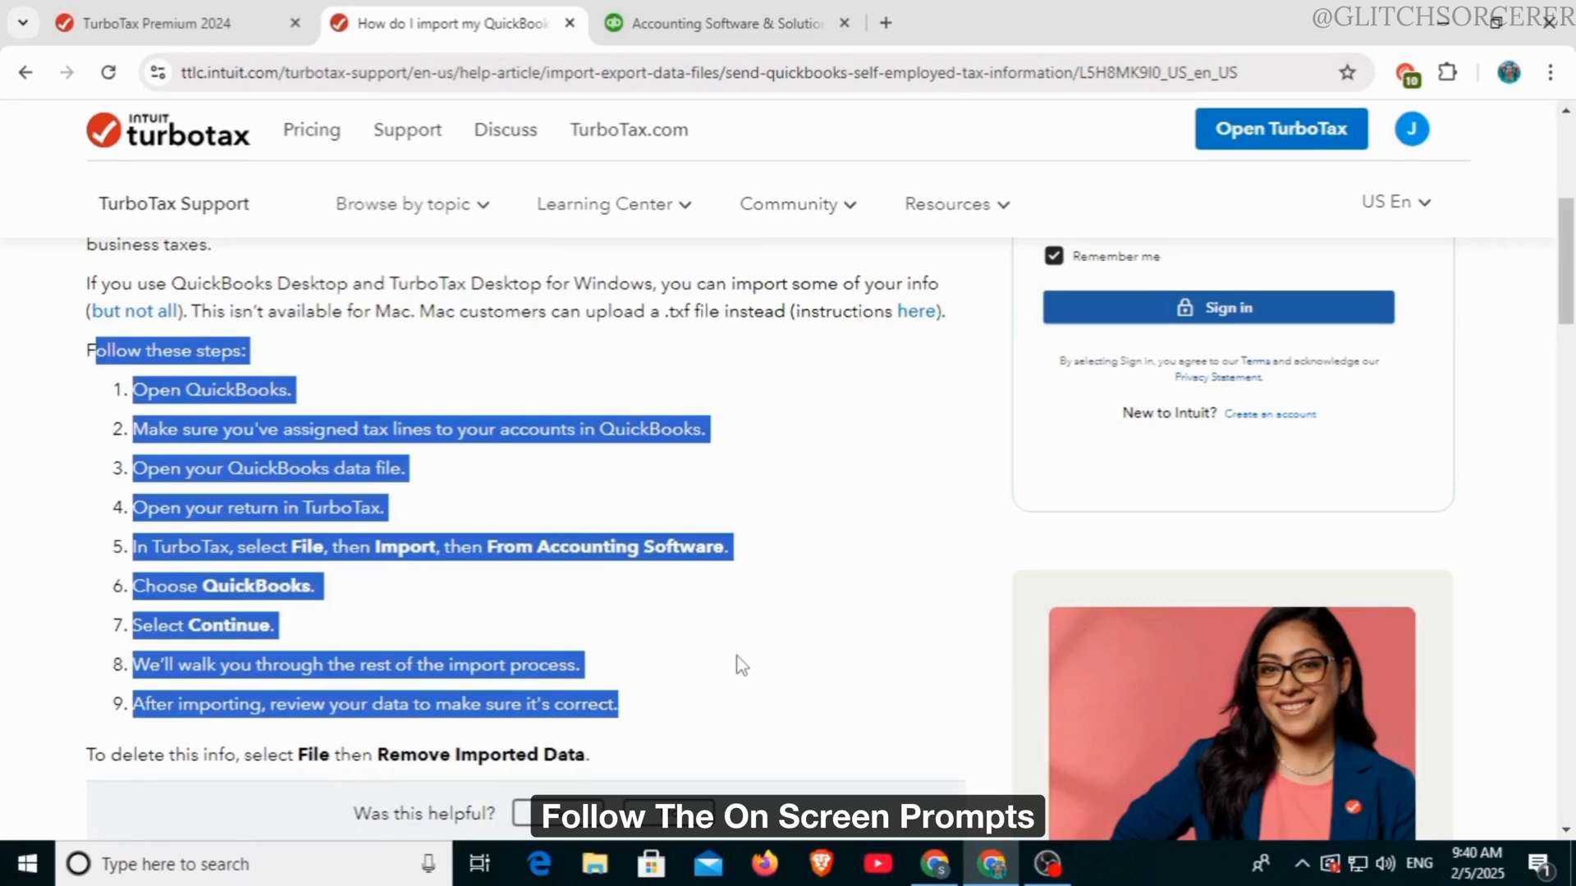
# - Clear the text selection so the nine QuickBooks import steps show plainly
pyautogui.click(741, 663)
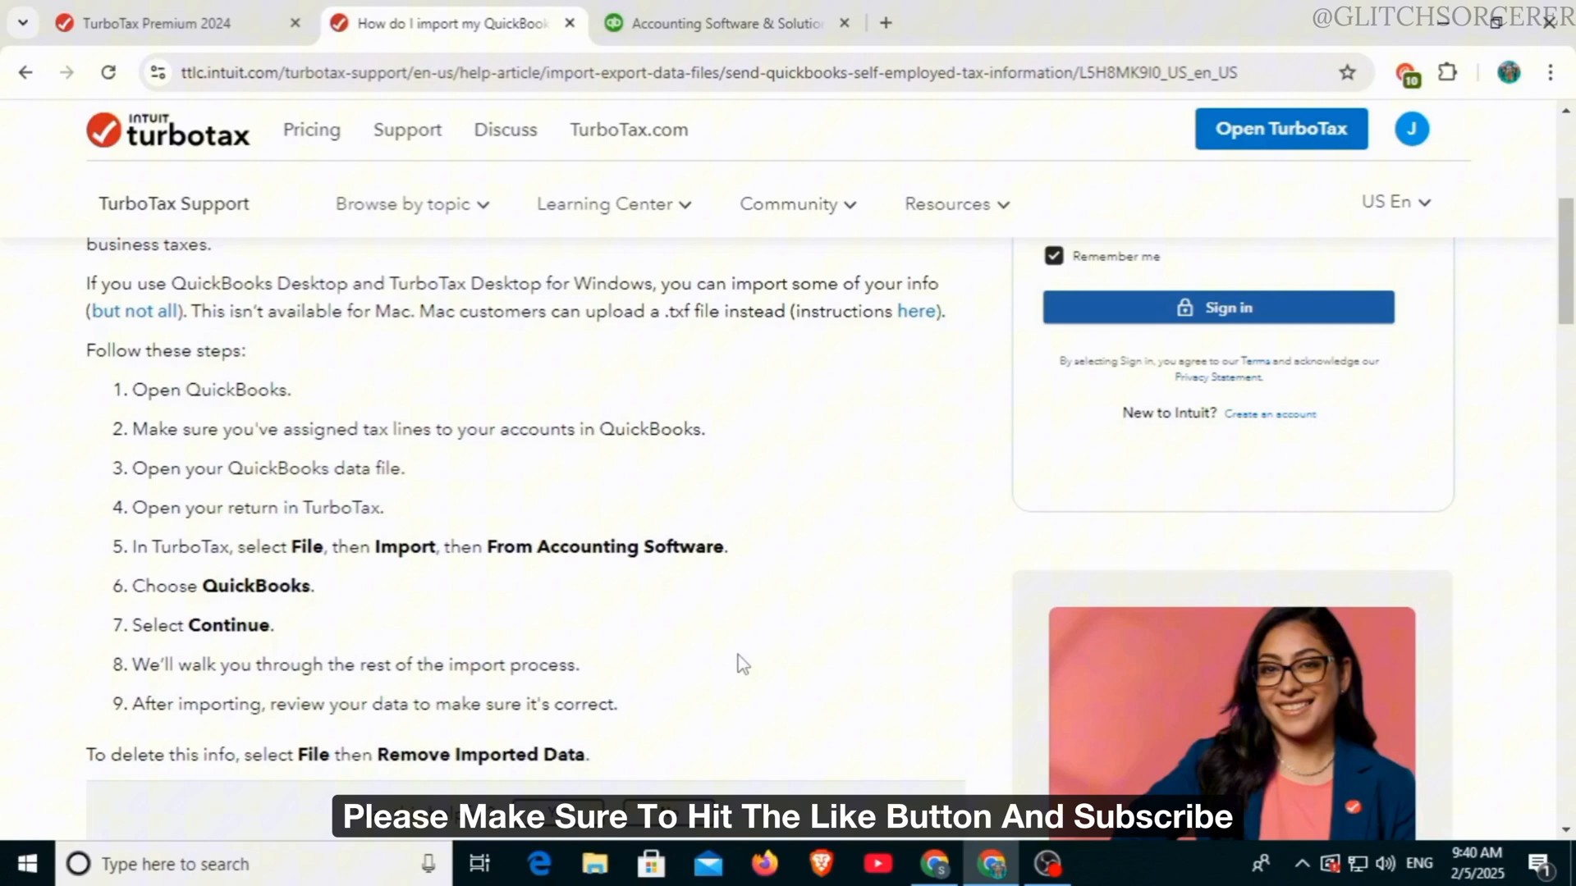
pyautogui.moveTo(1482, 64)
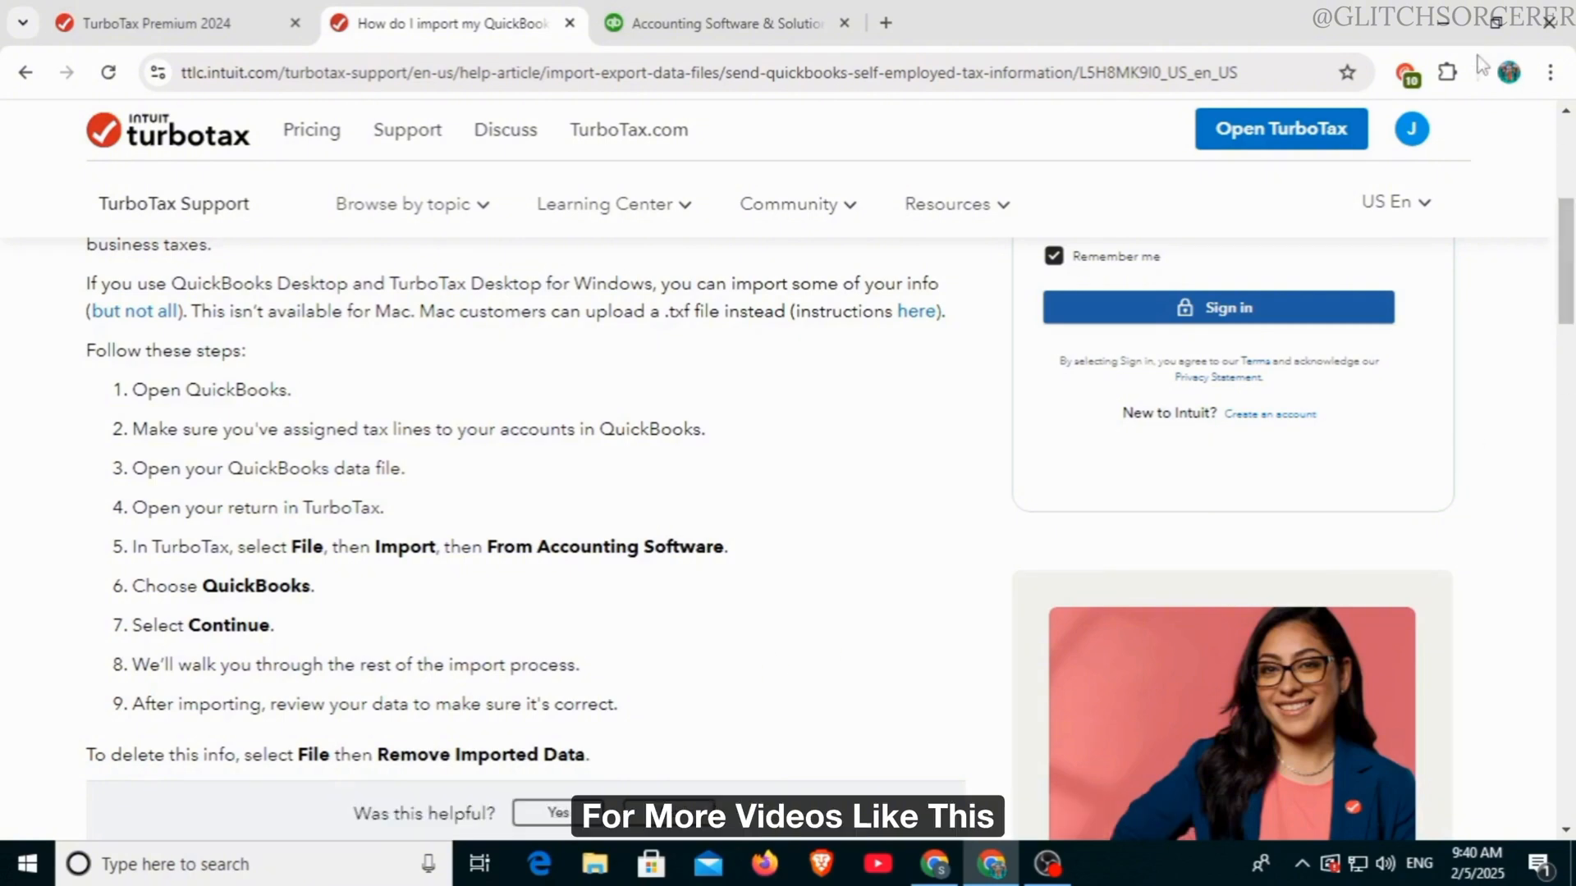